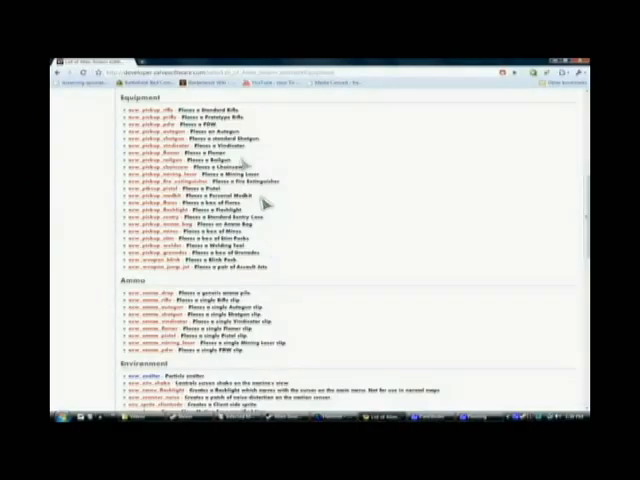
Choose asw_pickup_sentry from the Entity Tool's Objects list.
scroll(up, 3)
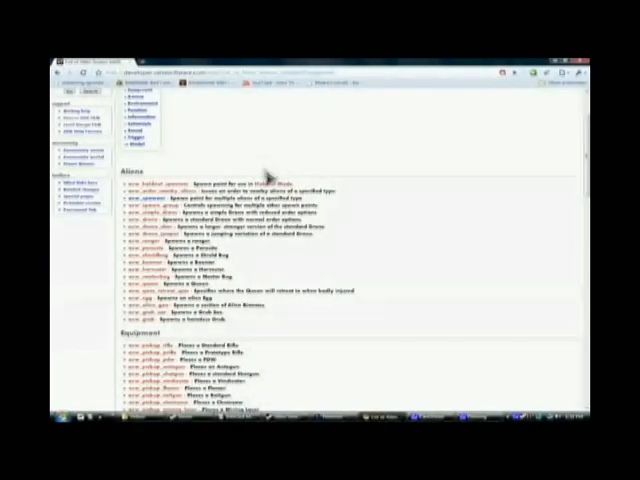
scroll(down, 3)
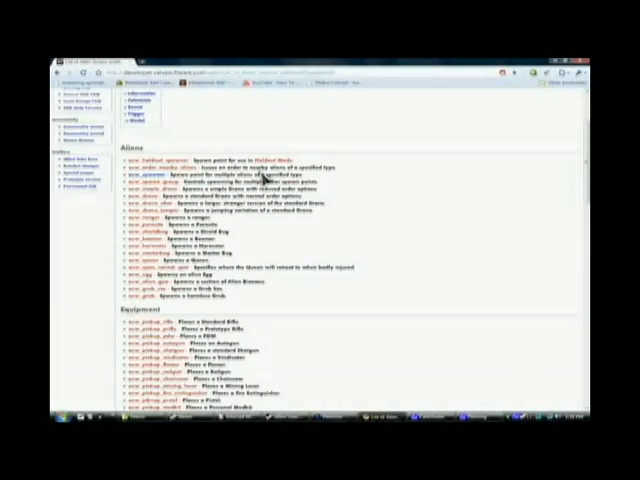
scroll(down, 3)
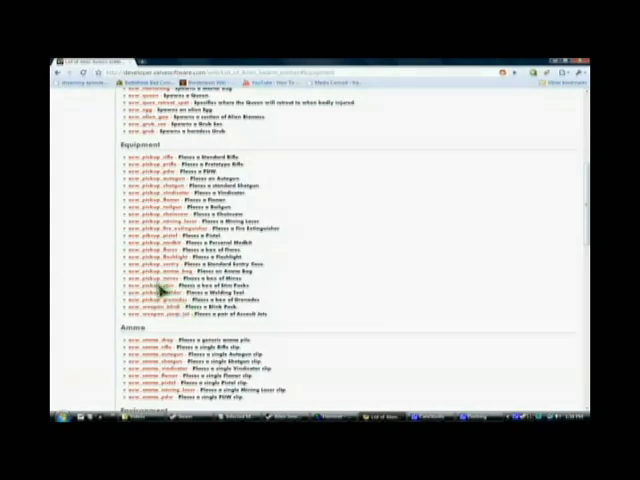
mouse_move(170, 200)
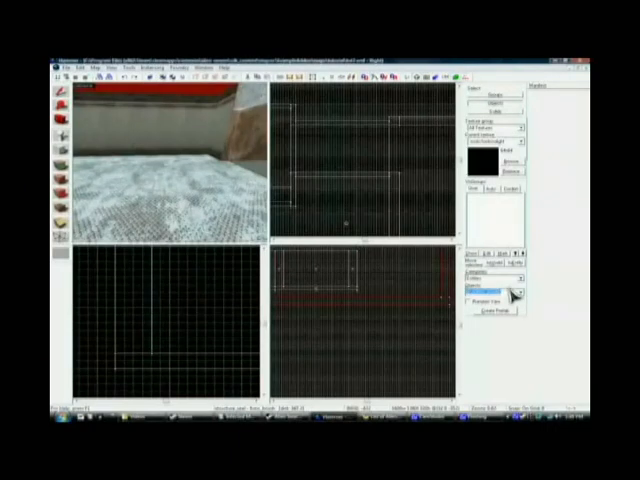
click(515, 293)
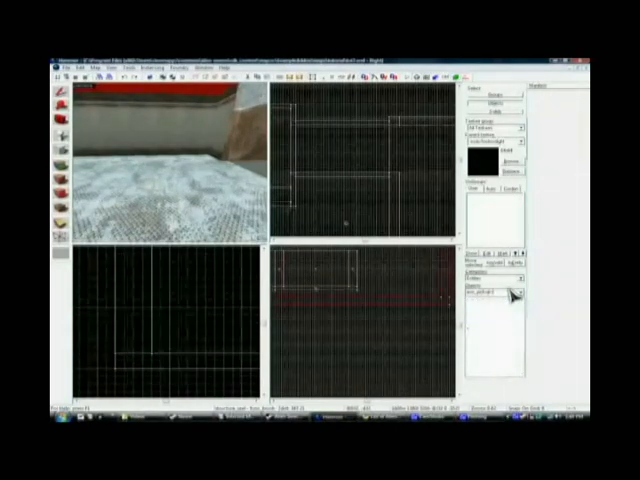
click(517, 297)
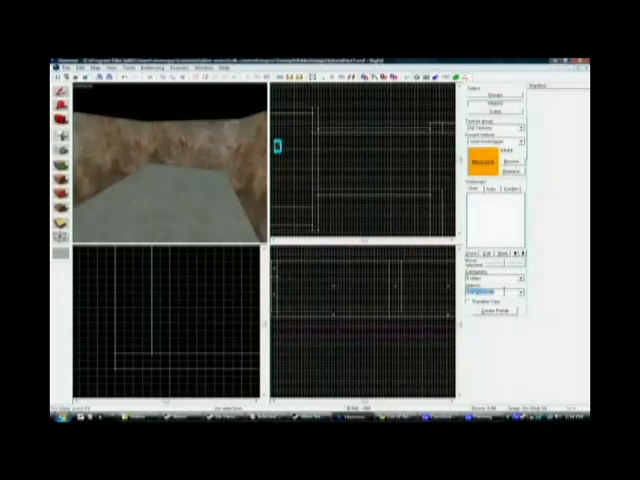
Select asw_spawner in the Entity Tool's Objects dropdown.
click(505, 293)
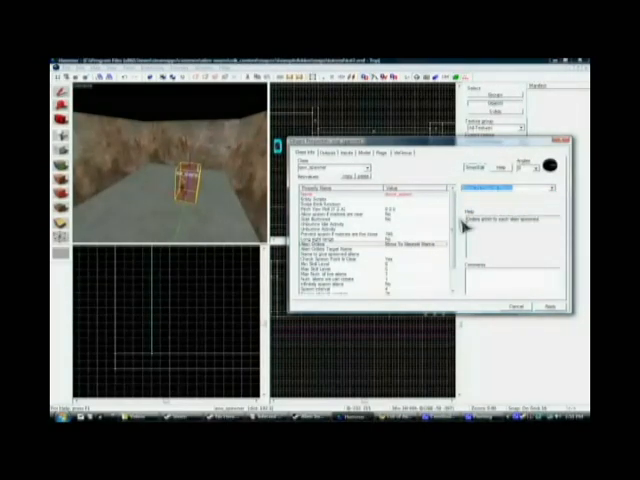
mouse_move(460, 225)
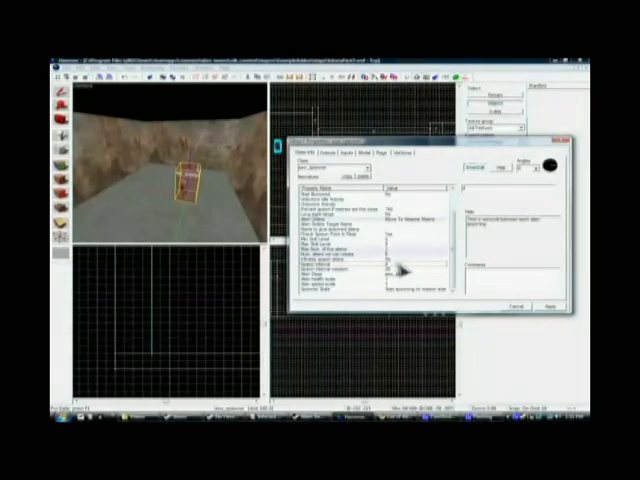
mouse_move(400, 280)
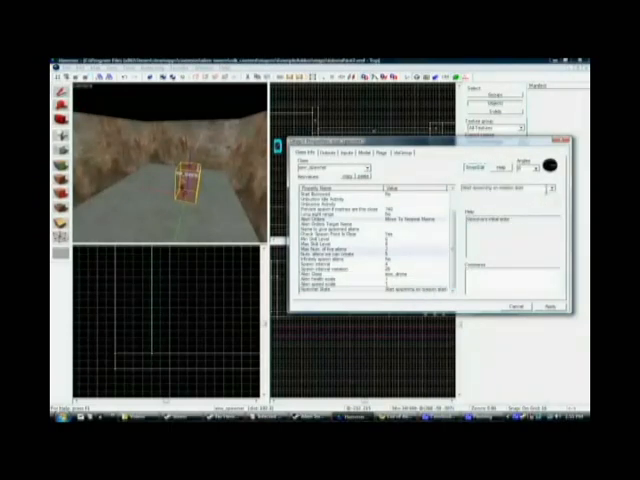
Set the drone spawner's Spawner State to start on master input.
click(510, 190)
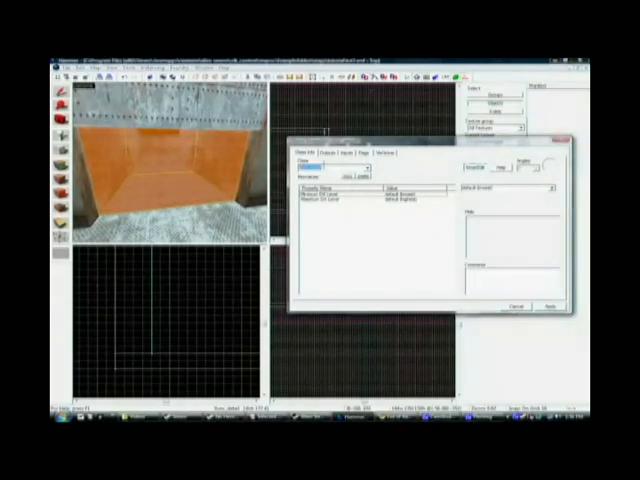
Change the orange brush's class from func_detail to trigger_once.
click(355, 165)
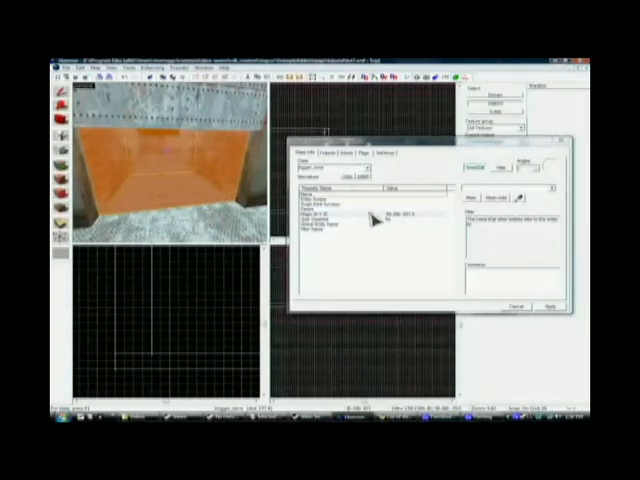
mouse_move(343, 160)
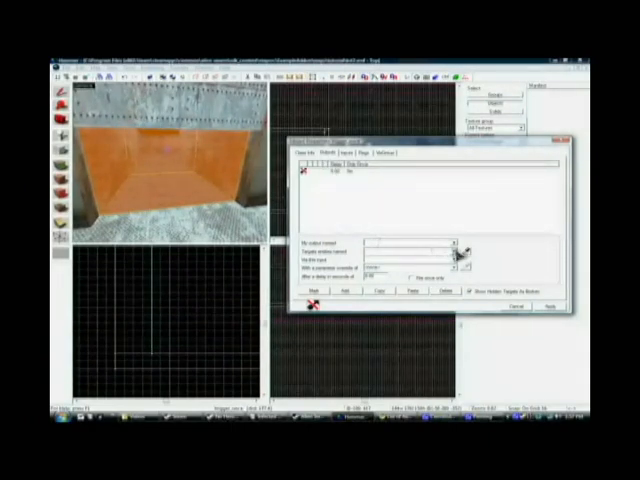
Add an OnTrigger output targeting the drone spawner and pick its input.
click(450, 244)
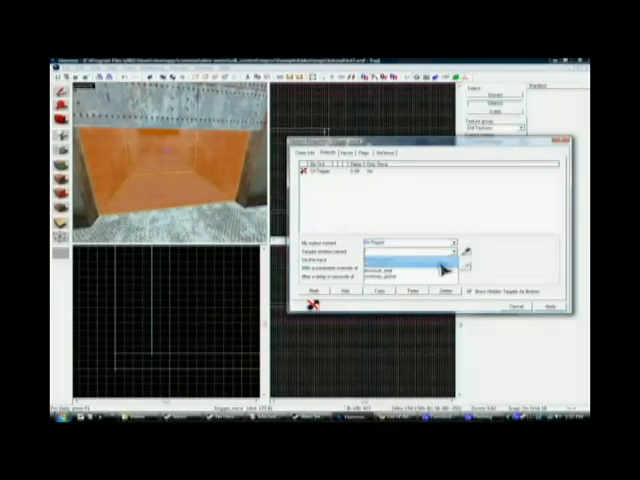
click(410, 260)
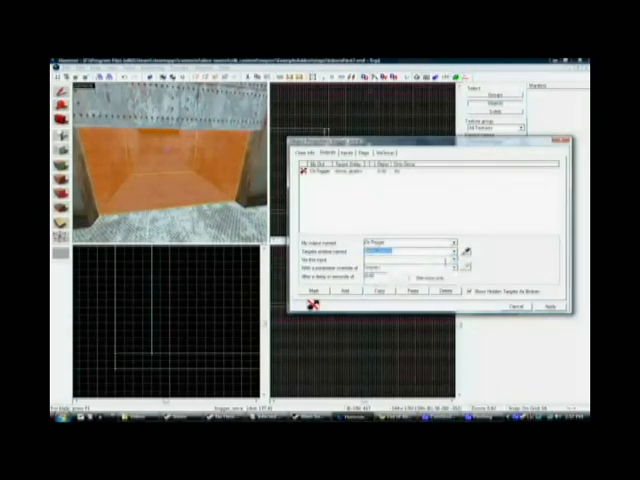
click(452, 270)
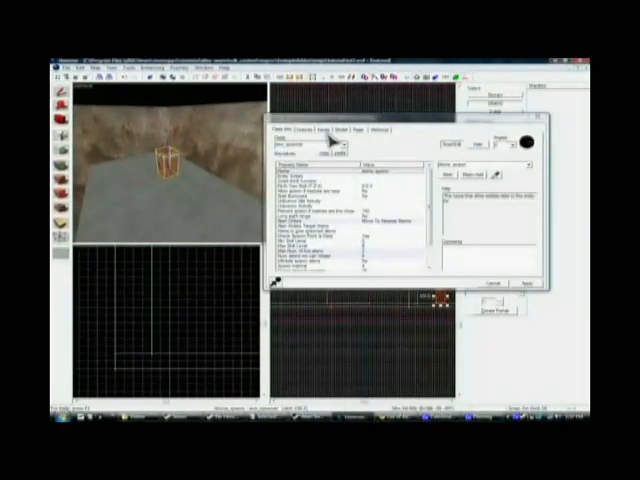
Show the asw_spawner's Inputs tab listing the connection from the trigger.
click(337, 136)
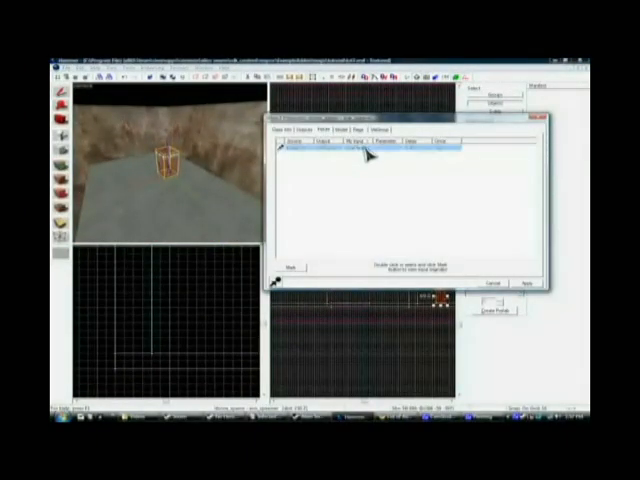
click(316, 140)
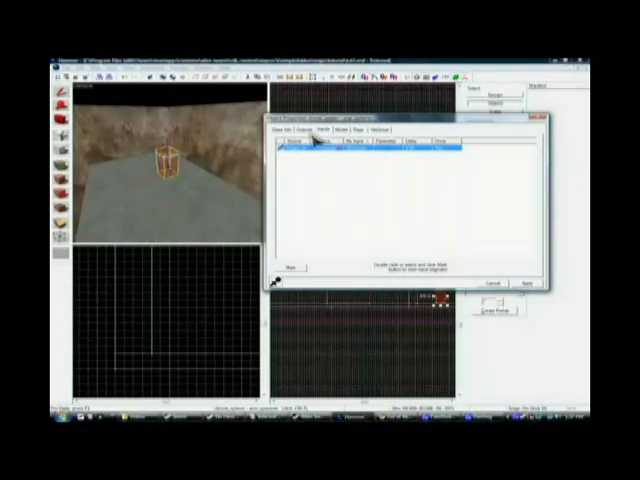